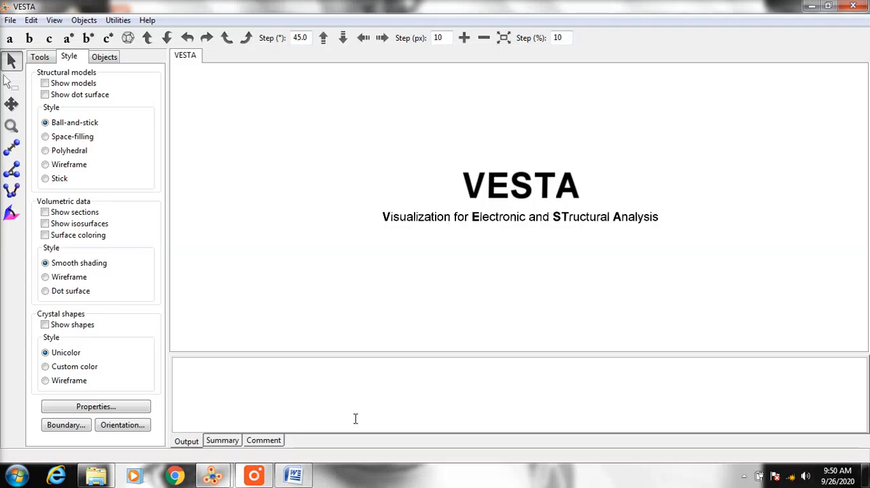
pyautogui.moveTo(418, 198)
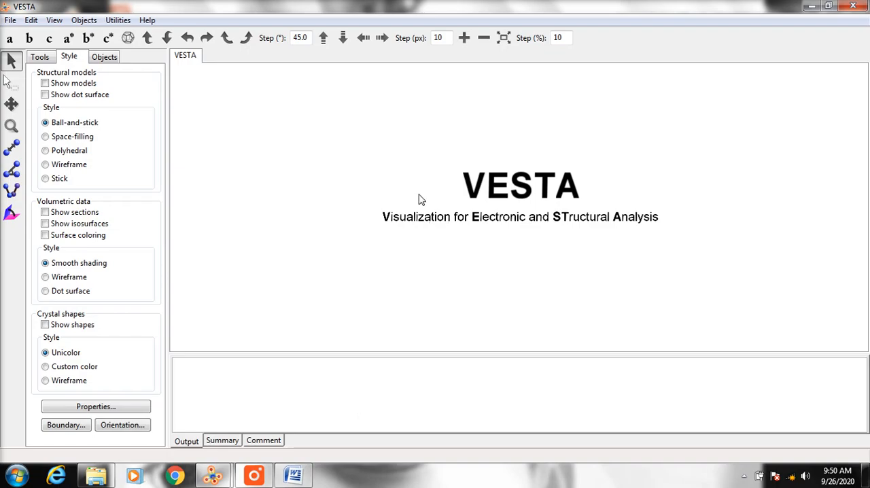
pyautogui.moveTo(494, 160)
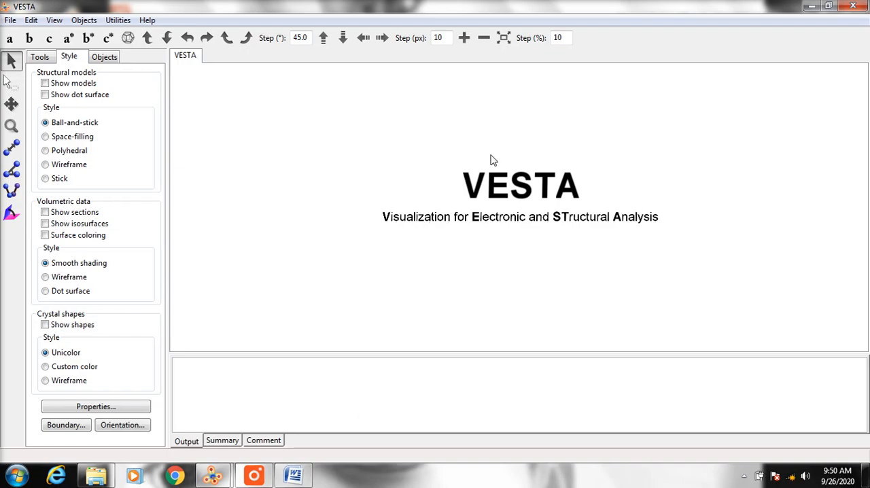
# Show the File menu commands, including New Structure
pyautogui.click(11, 19)
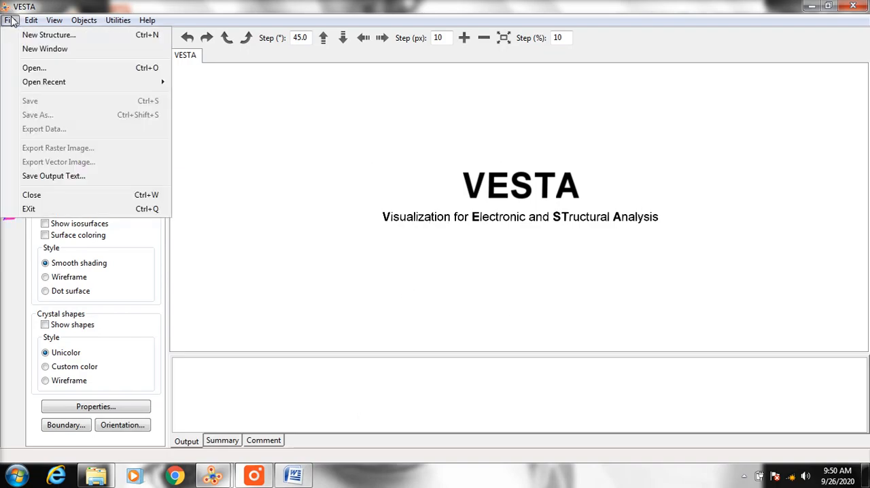
pyautogui.moveTo(49, 36)
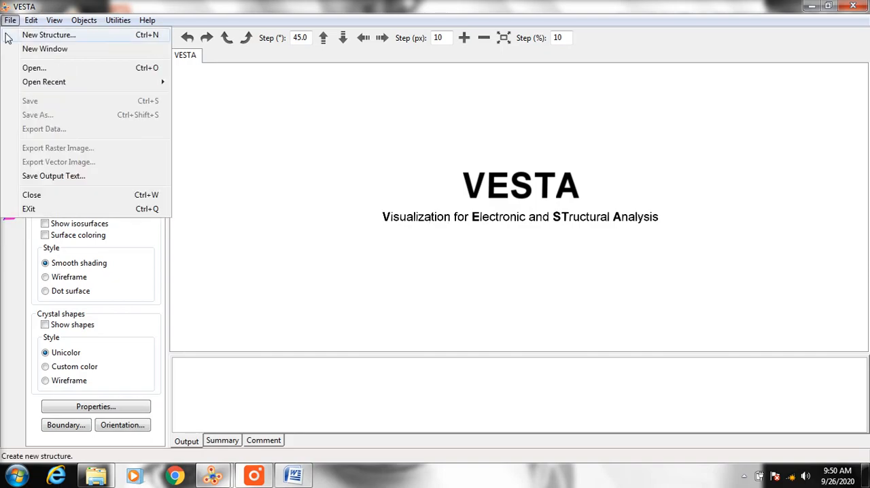
# Create a new structure titled 'Magneti' after checking the magnetite notes in Word
pyautogui.click(49, 36)
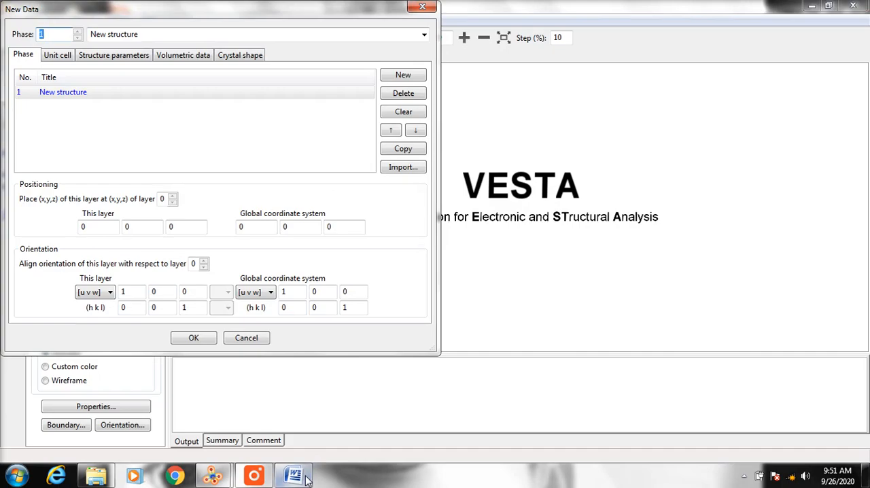
pyautogui.click(293, 474)
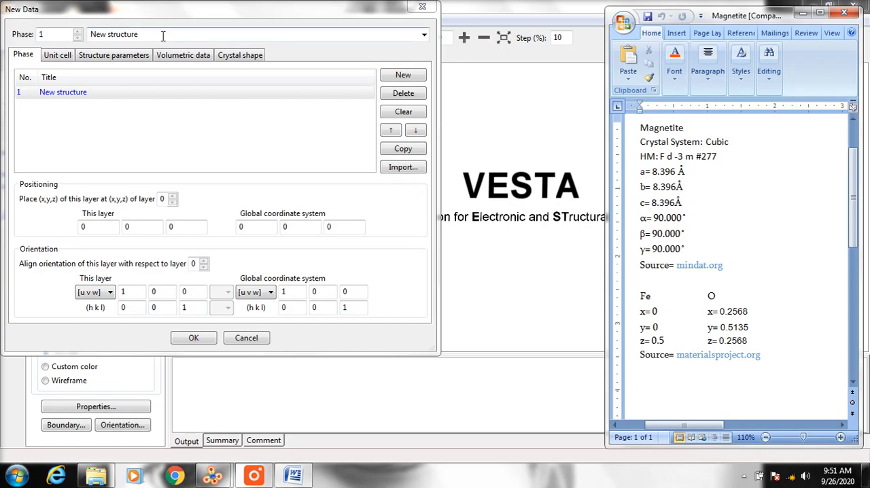
pyautogui.tripleClick(114, 34)
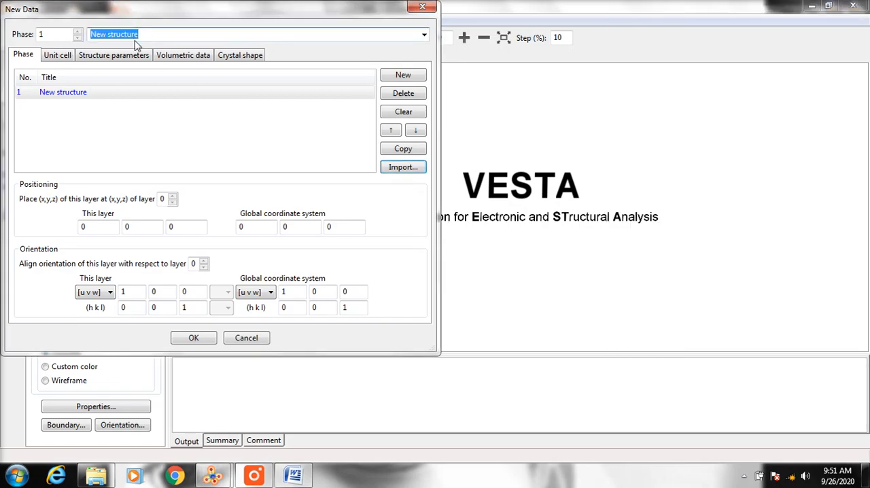
pyautogui.write('Magnetite')
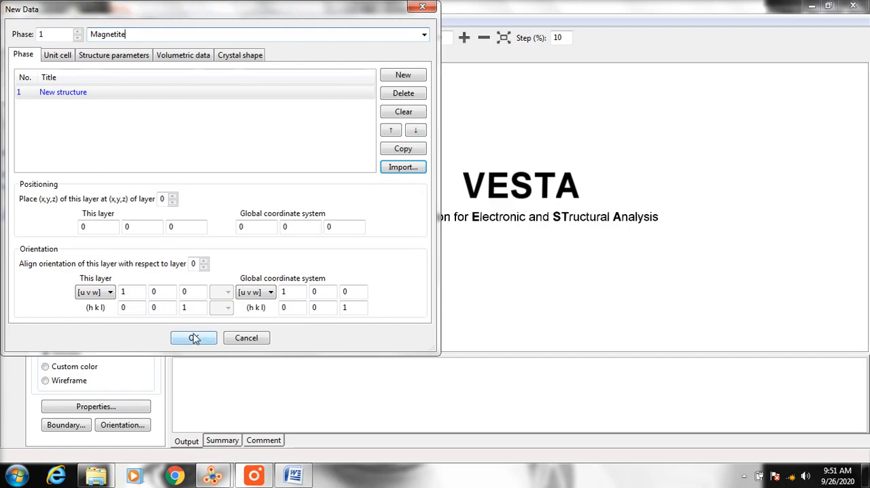
pyautogui.click(193, 337)
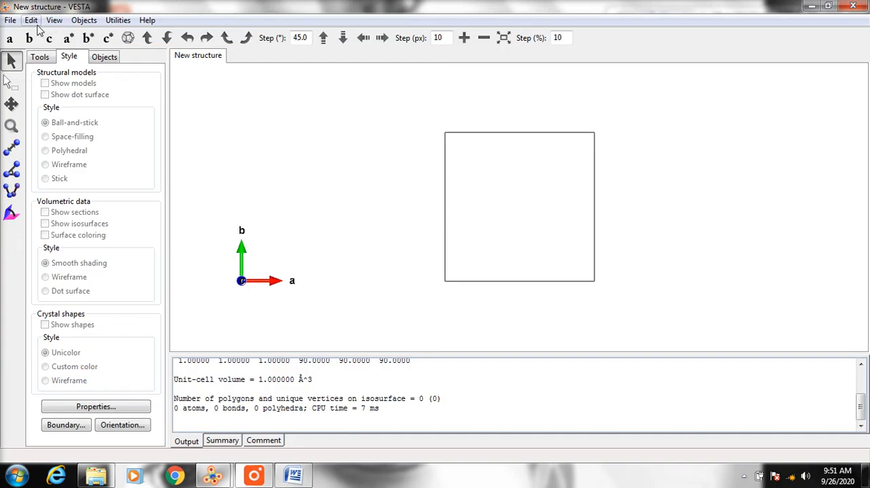
# Bring up the Unit Cell settings via Edit Data and consult the magnetite notes
pyautogui.click(30, 19)
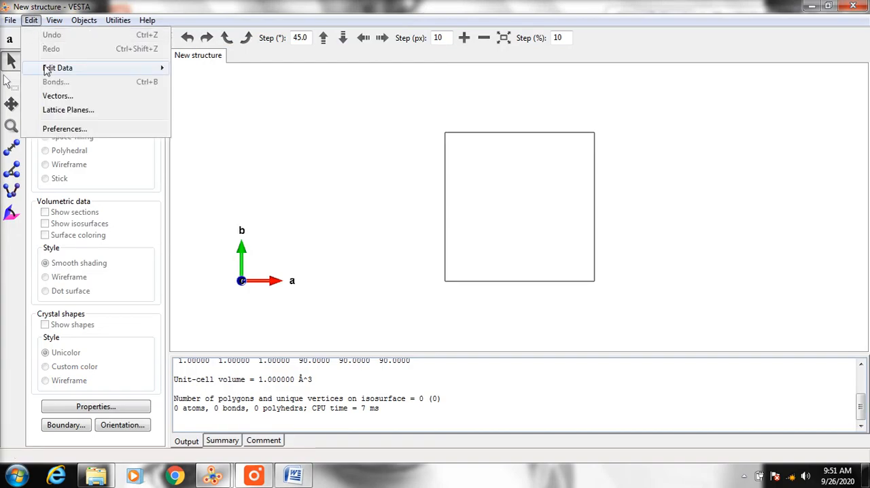
pyautogui.moveTo(57, 68)
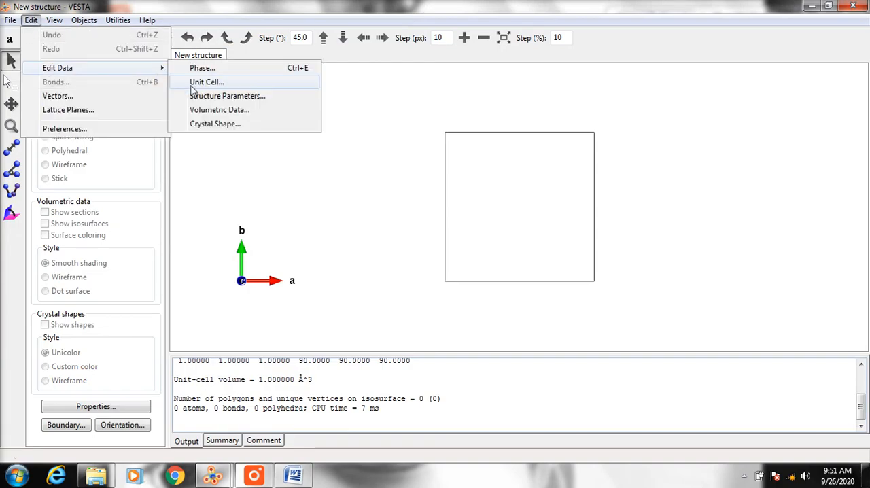
pyautogui.click(206, 81)
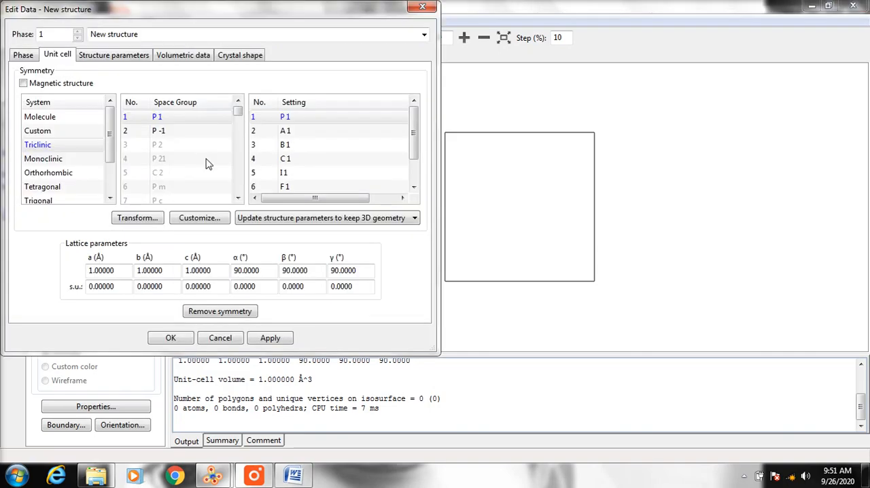
pyautogui.click(294, 476)
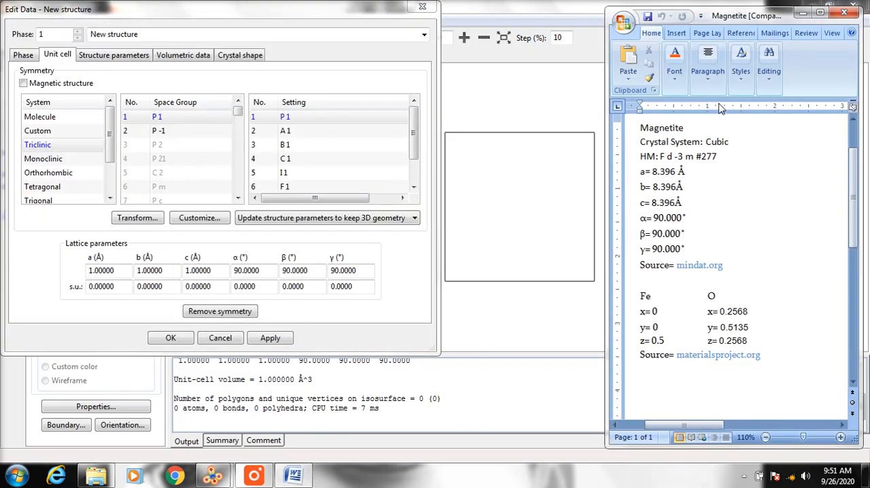
pyautogui.doubleClick(718, 141)
pyautogui.write('2')
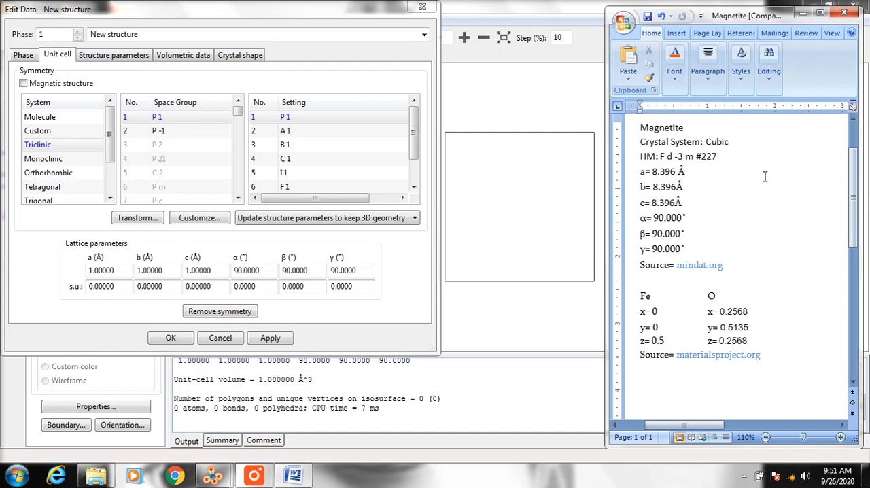
pyautogui.doubleClick(708, 157)
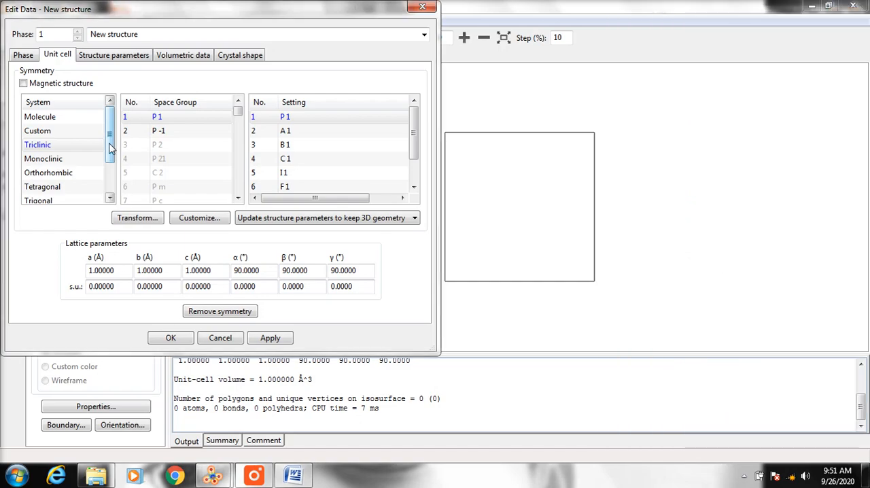
# Make the cell cubic, space group 227 F d -3 m, with a = 8.396 Å, and apply it
pyautogui.scroll(-3)
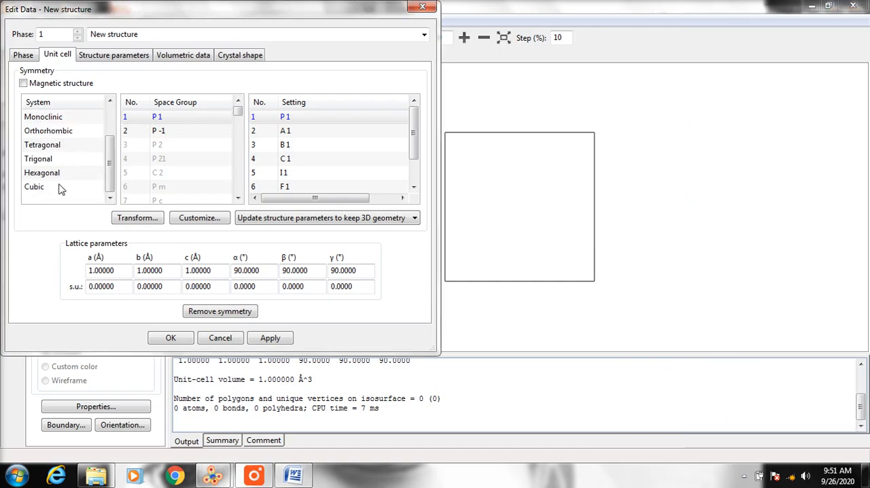
pyautogui.click(34, 188)
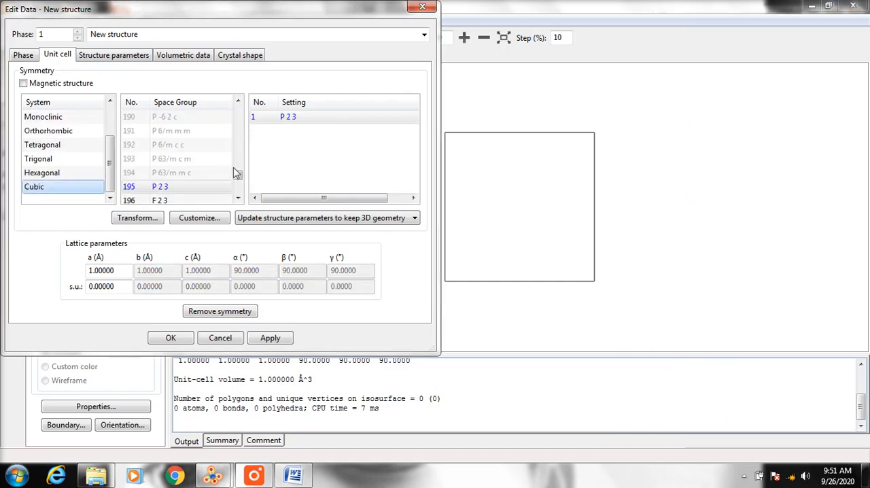
pyautogui.click(237, 193)
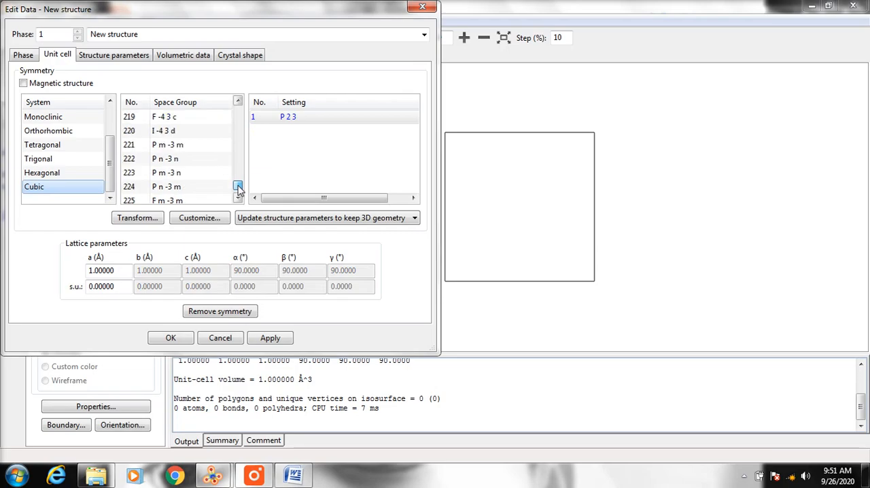
pyautogui.click(166, 186)
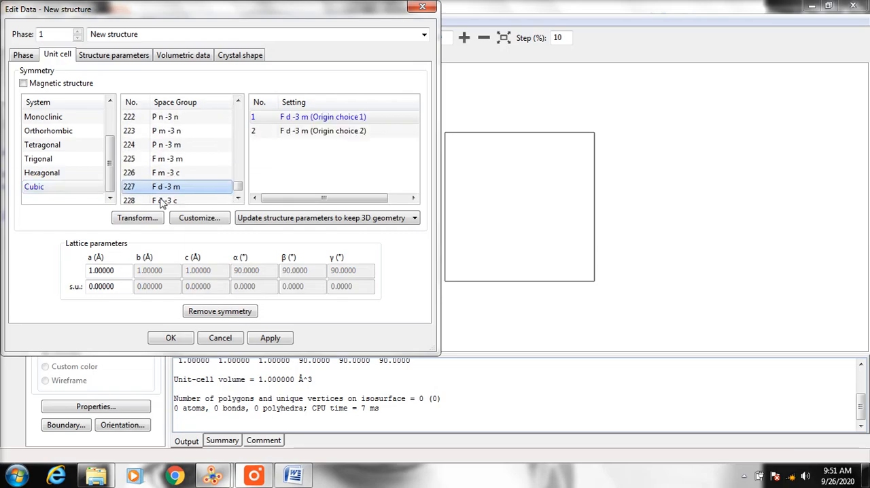
pyautogui.moveTo(125, 258)
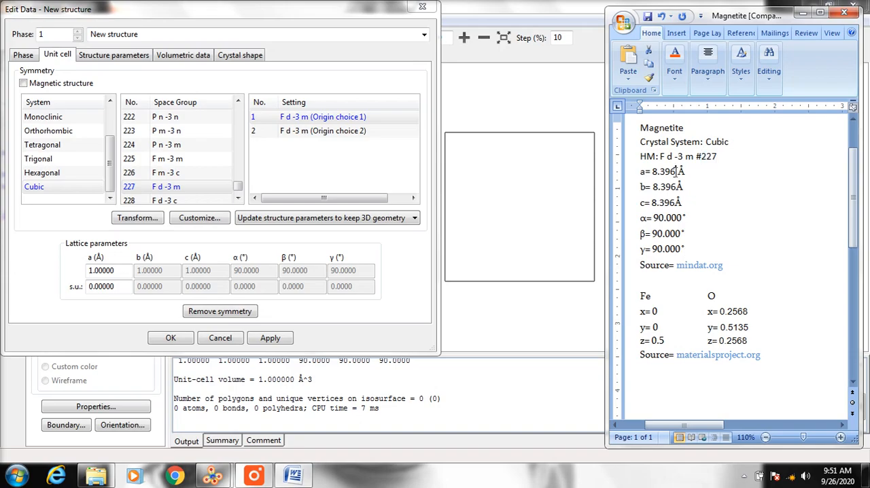
pyautogui.doubleClick(666, 171)
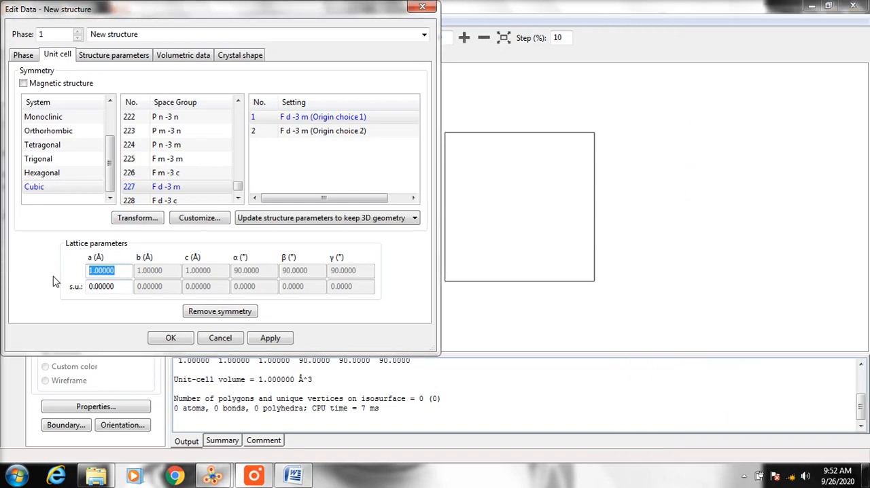
pyautogui.write('8.39600')
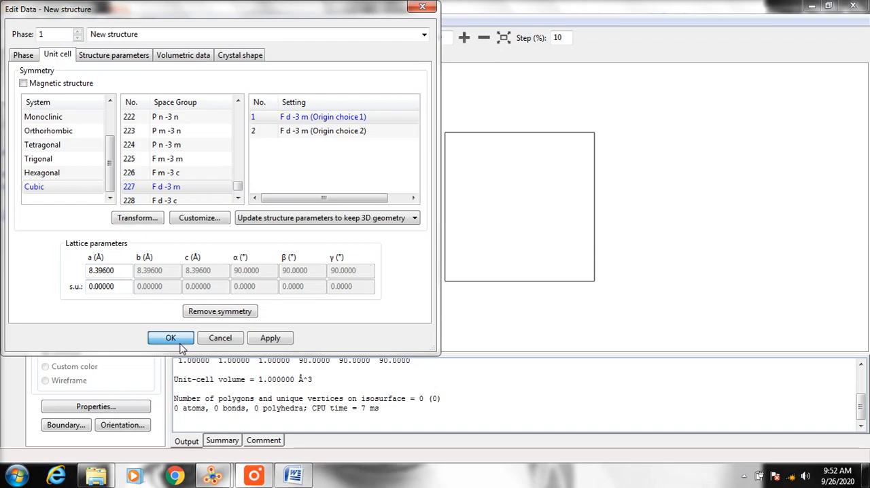
pyautogui.click(172, 337)
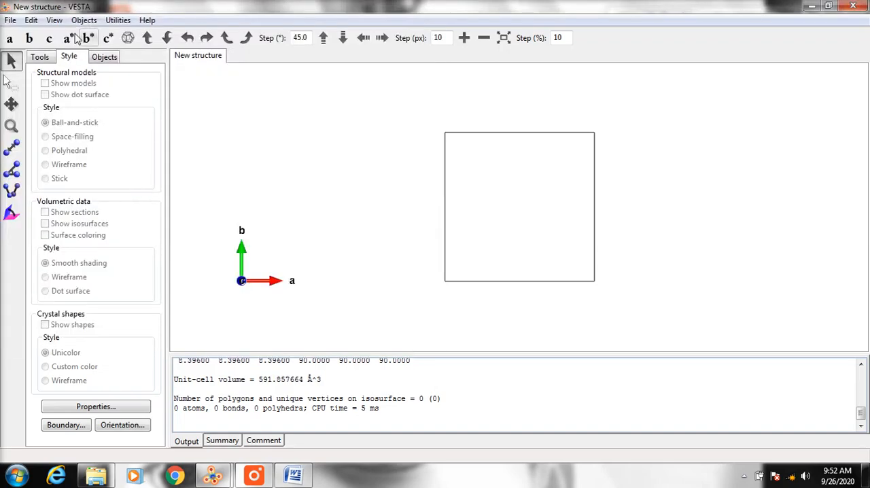
# Add a first atom site in Structure Parameters, set it to Fe with z = 0.5
pyautogui.click(30, 19)
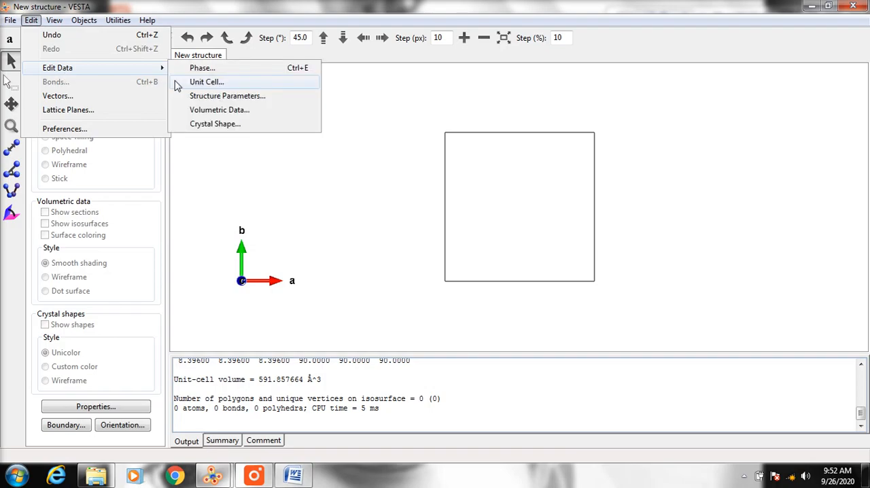
pyautogui.click(227, 95)
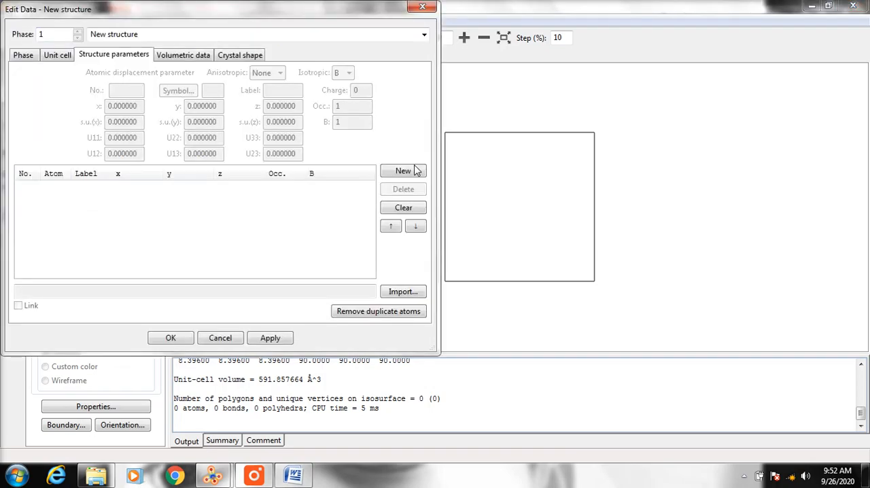
pyautogui.click(402, 172)
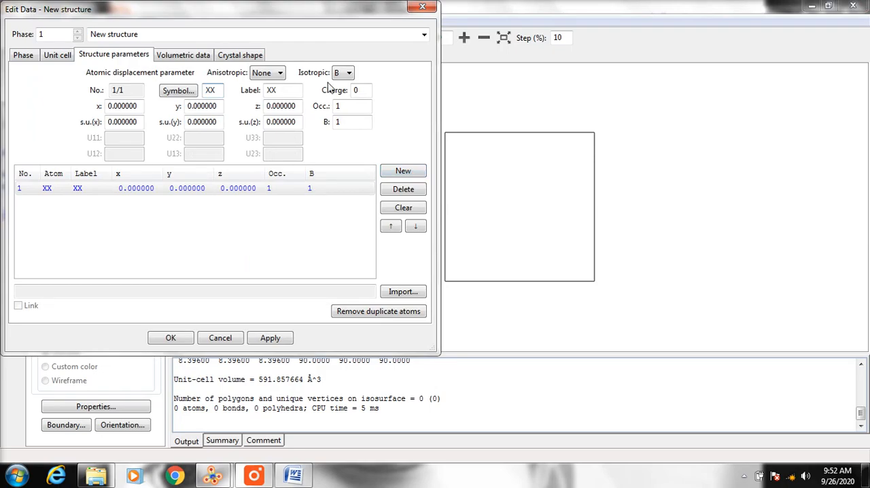
pyautogui.click(178, 90)
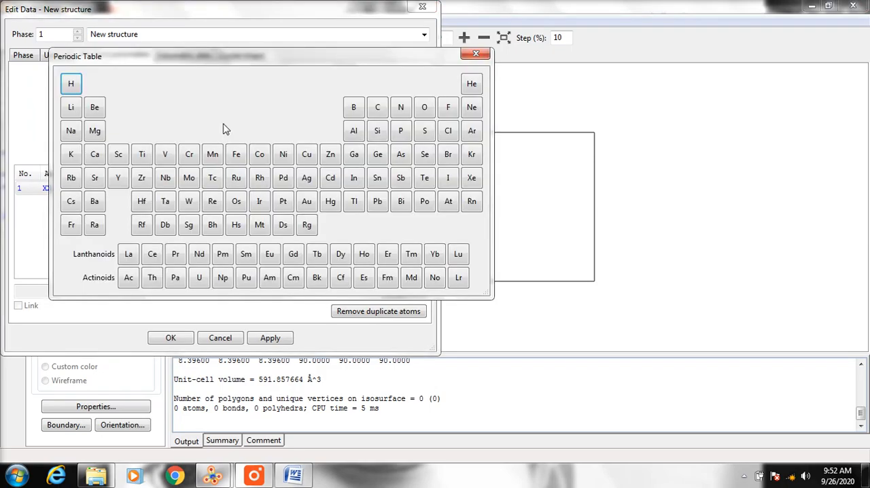
pyautogui.click(237, 153)
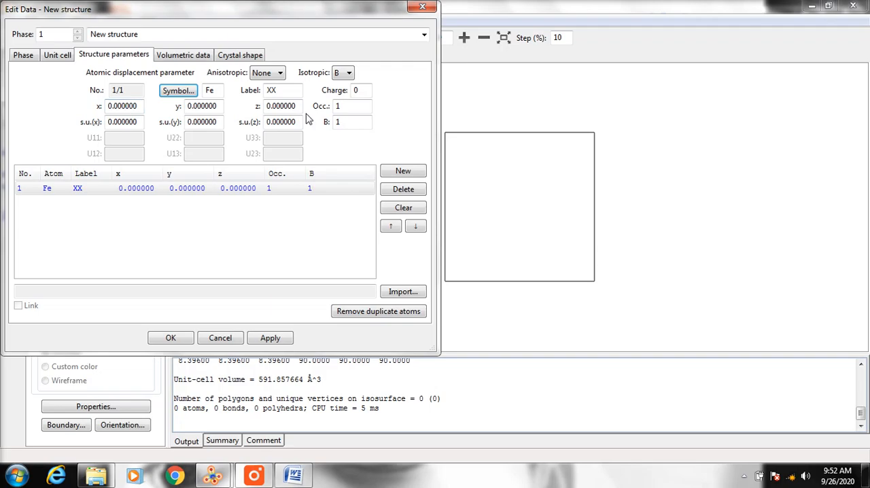
pyautogui.click(741, 15)
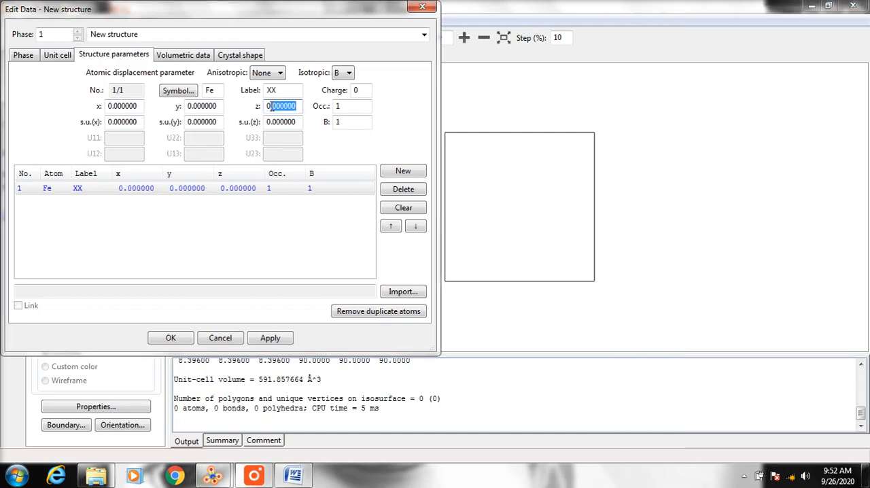
pyautogui.write('0.5')
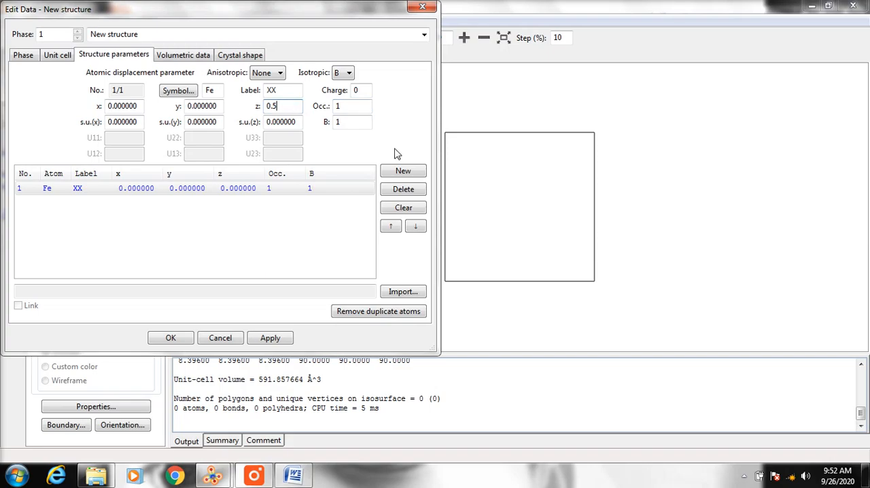
# Add an O site at (0.2568, 0.5135, 0.2568) from the reference notes
pyautogui.click(402, 171)
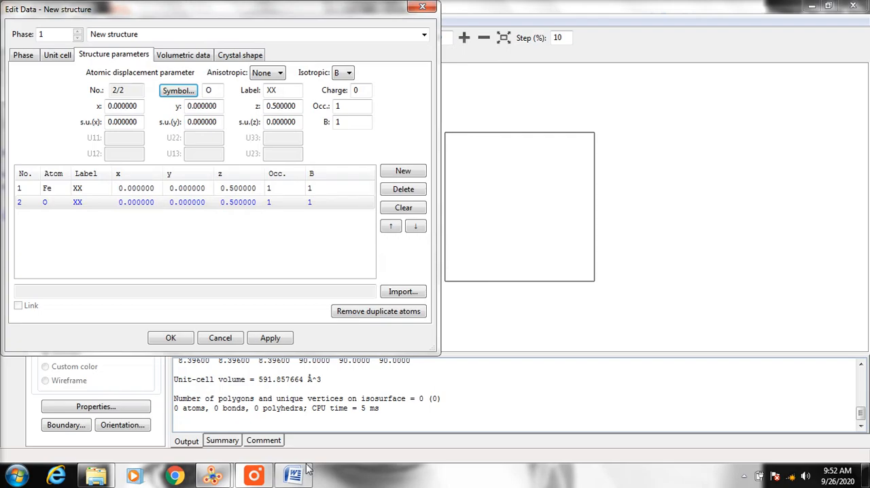
pyautogui.click(293, 474)
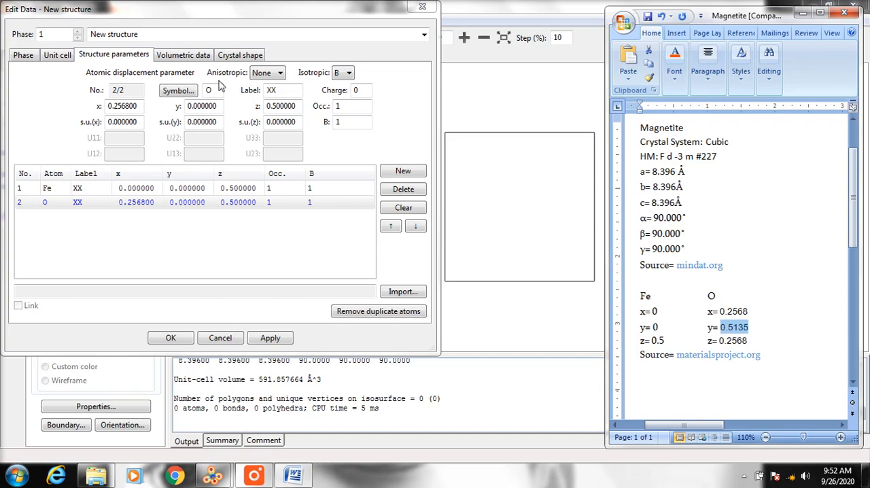
pyautogui.click(203, 106)
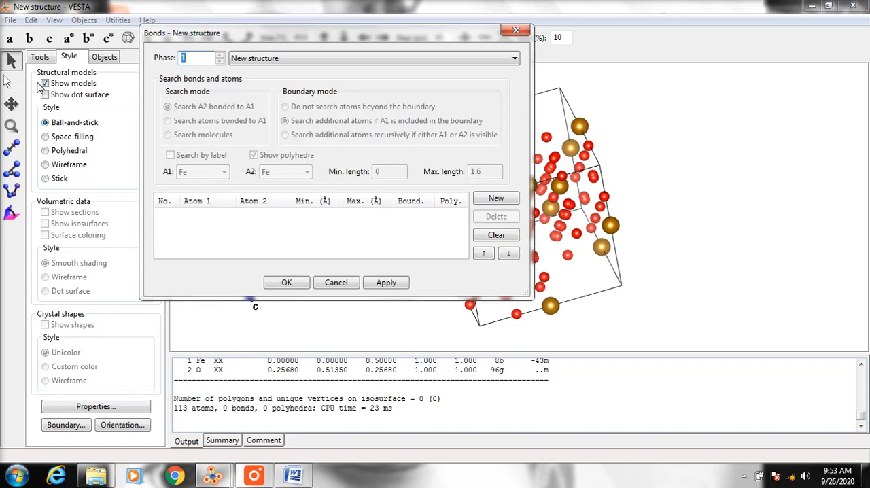
pyautogui.moveTo(215, 87)
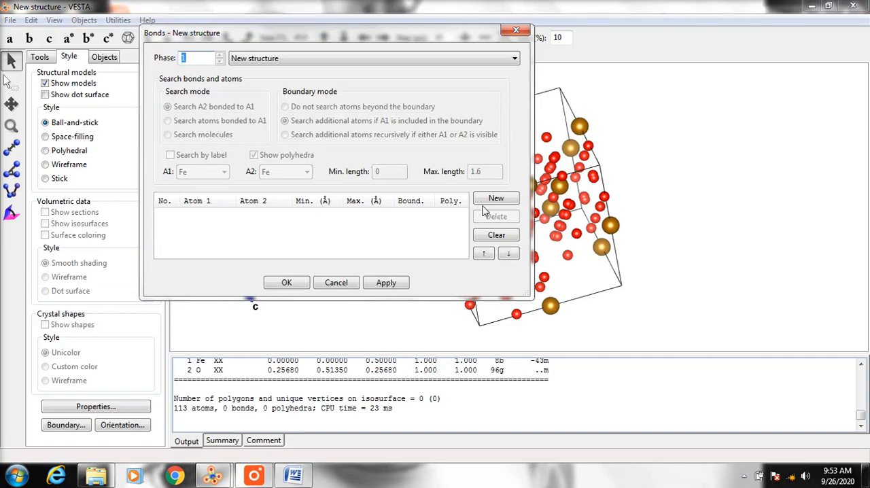
# Create an Fe-centred bond rule up to 2 Å with polyhedra, and add a second rule
pyautogui.click(495, 198)
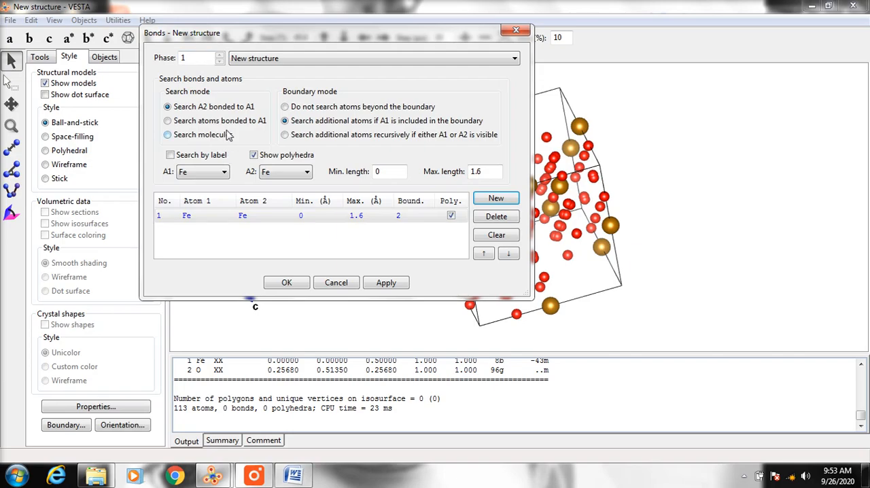
pyautogui.click(169, 120)
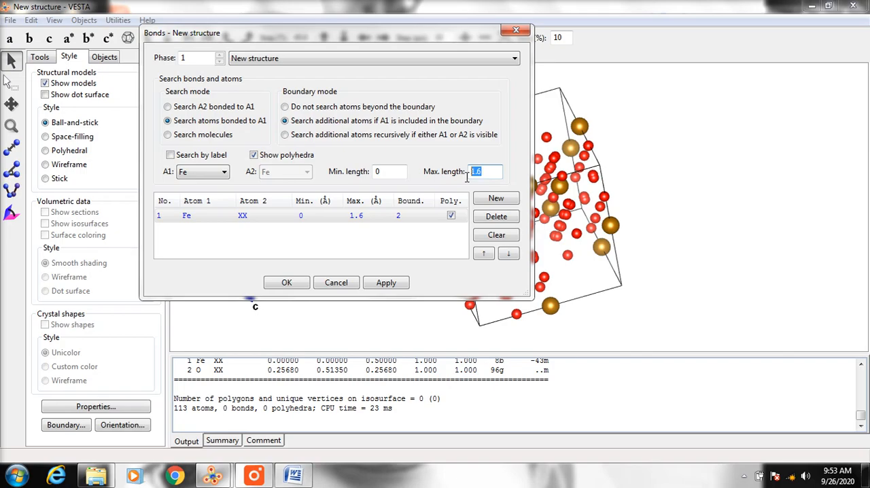
pyautogui.click(494, 199)
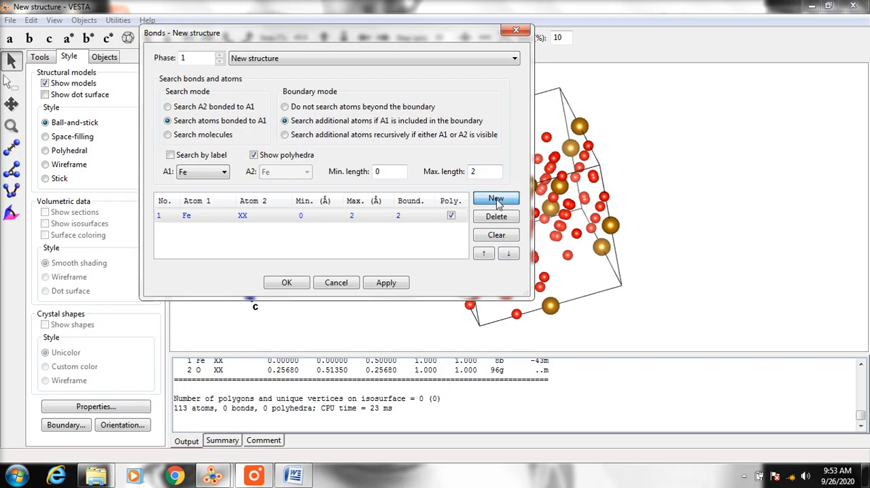
pyautogui.click(497, 199)
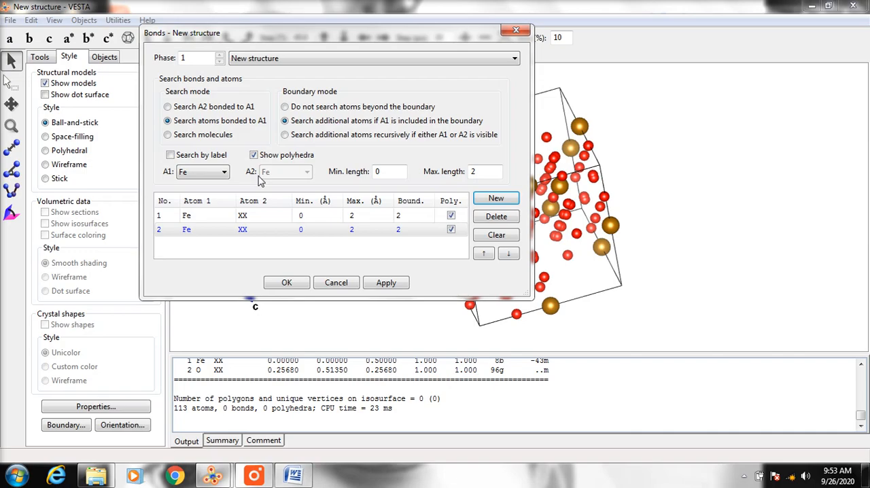
# Set the second rule's central atom to O within 2 Å and apply both bond rules
pyautogui.click(223, 171)
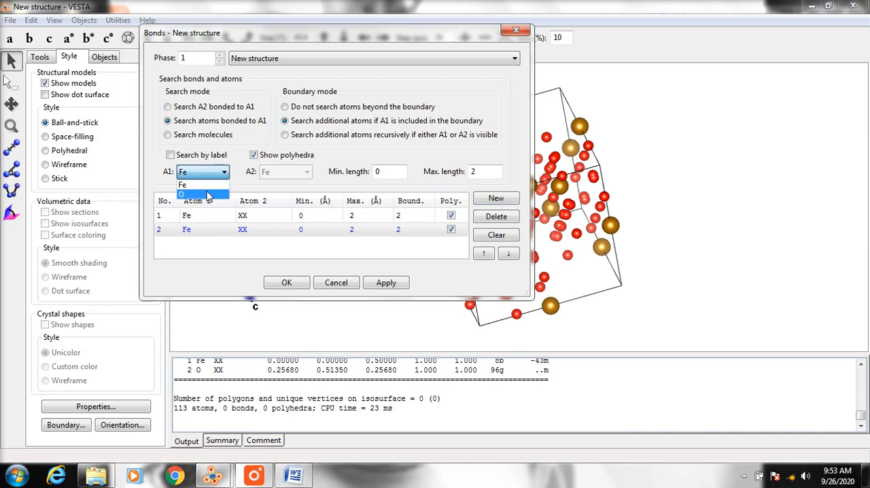
pyautogui.click(182, 196)
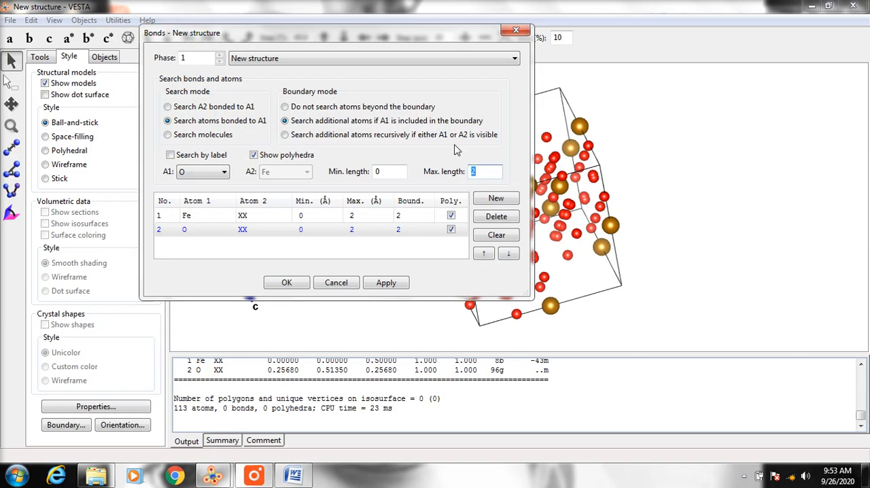
pyautogui.click(204, 215)
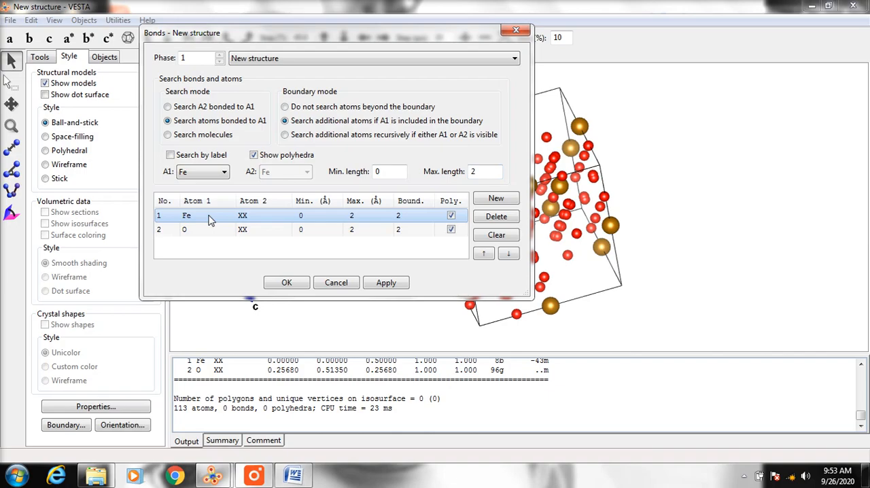
pyautogui.click(285, 282)
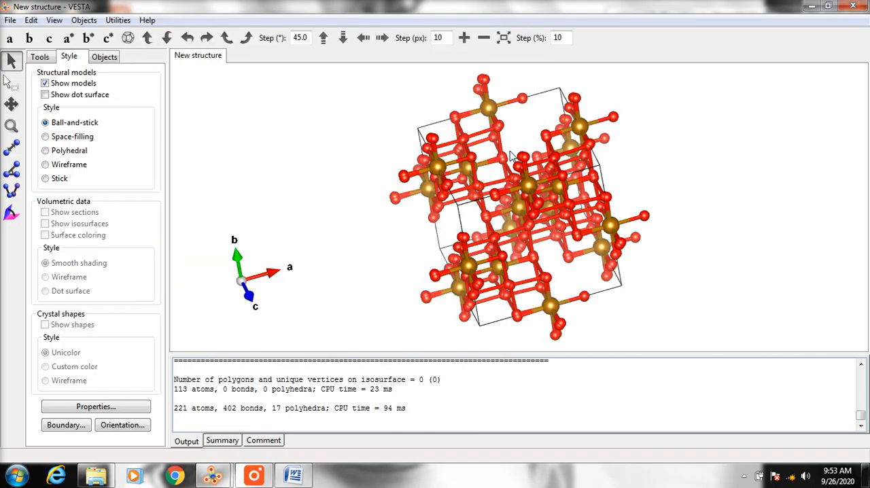
# Switch to Polyhedral style and rotate the Fe–O octahedra to an oblique view
pyautogui.moveTo(509, 156); pyautogui.dragTo(438, 247)
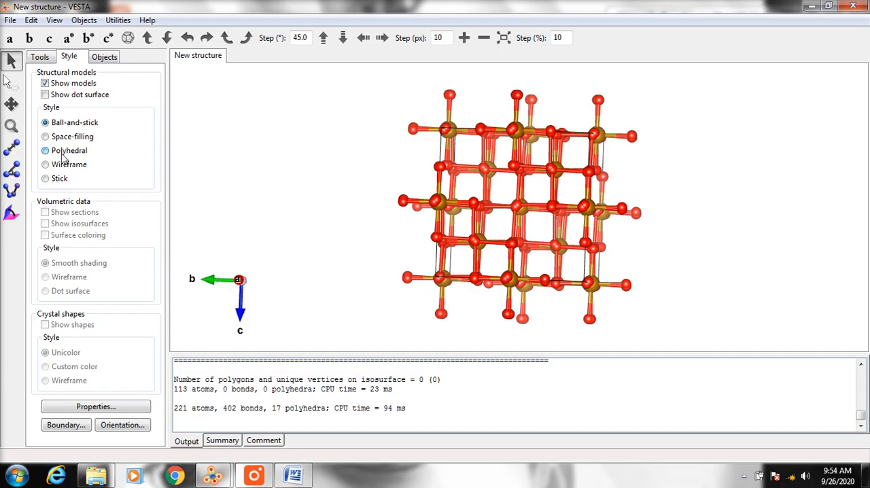
pyautogui.click(45, 149)
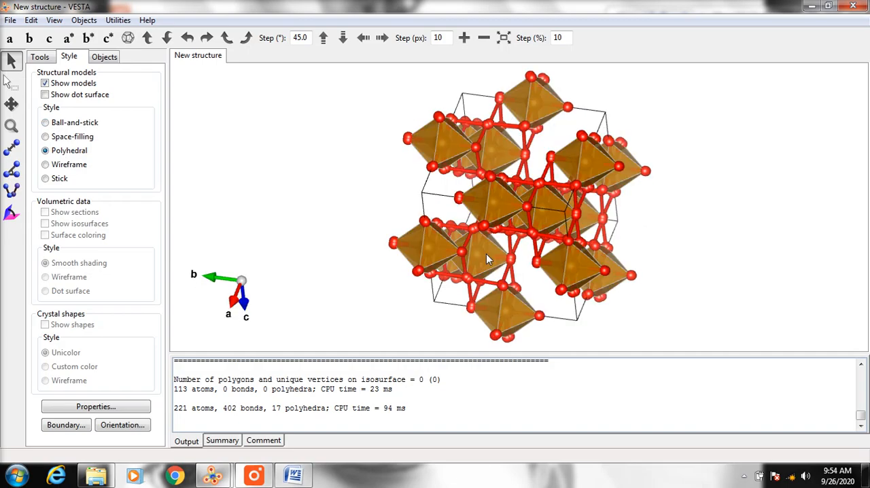
pyautogui.moveTo(487, 259); pyautogui.dragTo(392, 225)
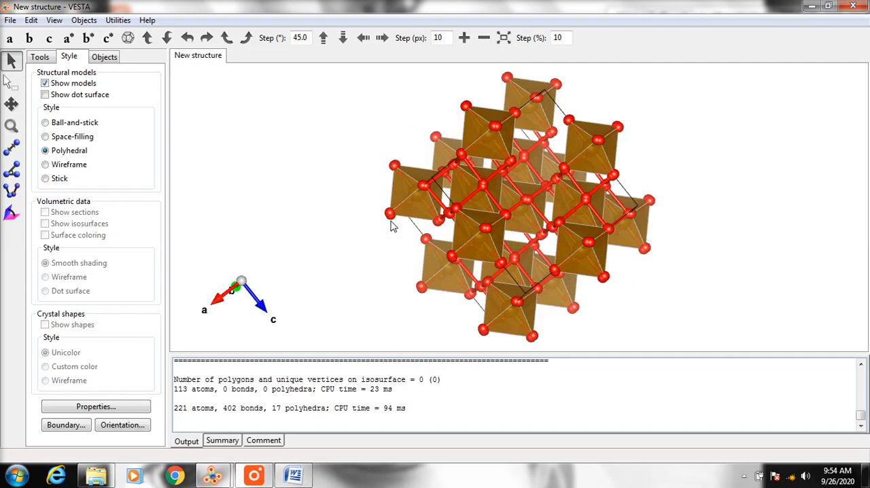